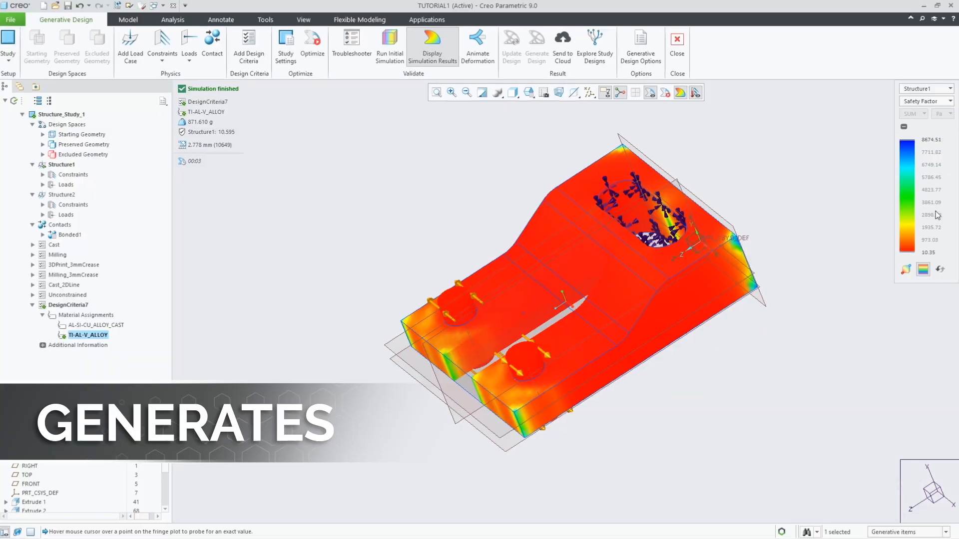
# - Display the Safety Factor fringe plot for the generative design study (10.35 to 8674.51)
pyautogui.click(313, 43)
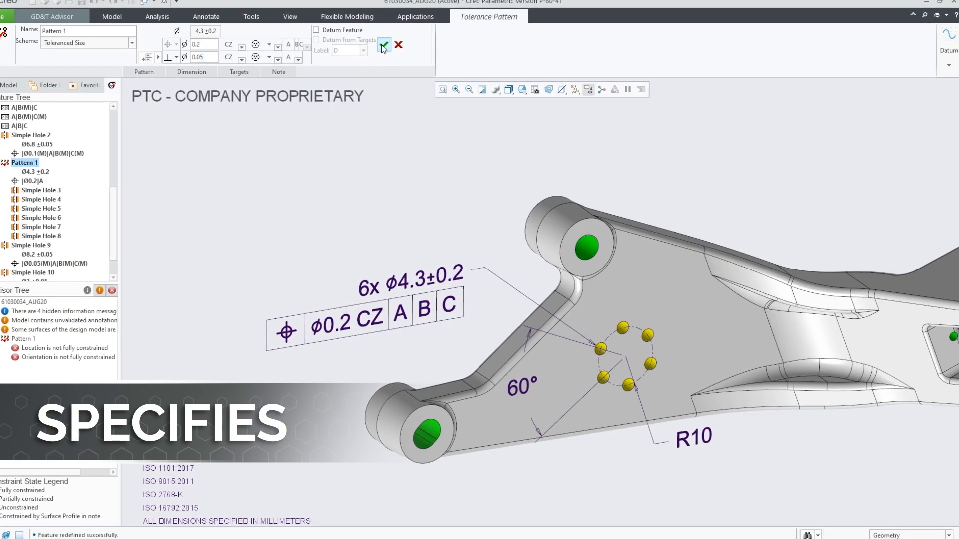
# - Confirm position ⌀0.2 CZ(M) to A, B, C and perpendicularity ⌀0.05 CZ(M) to A on the hole pattern
pyautogui.click(382, 46)
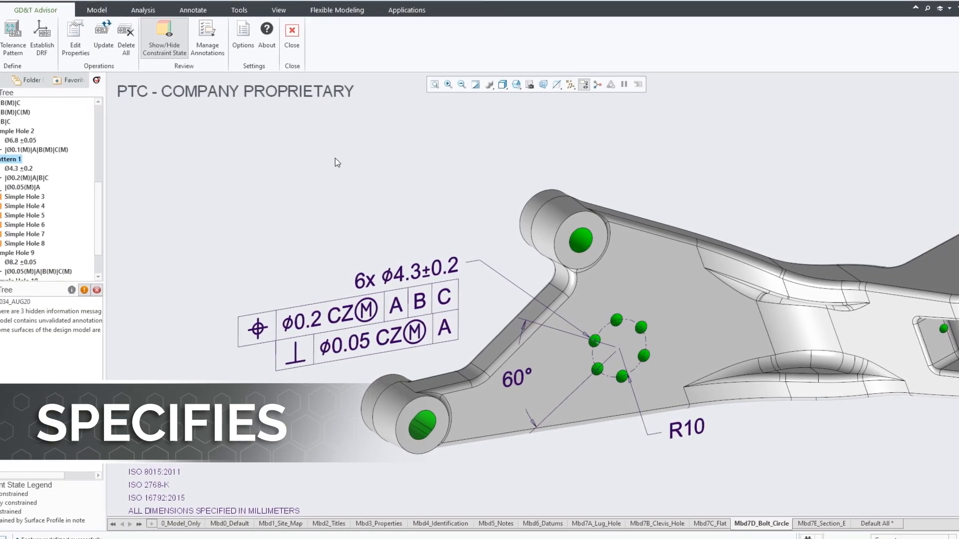